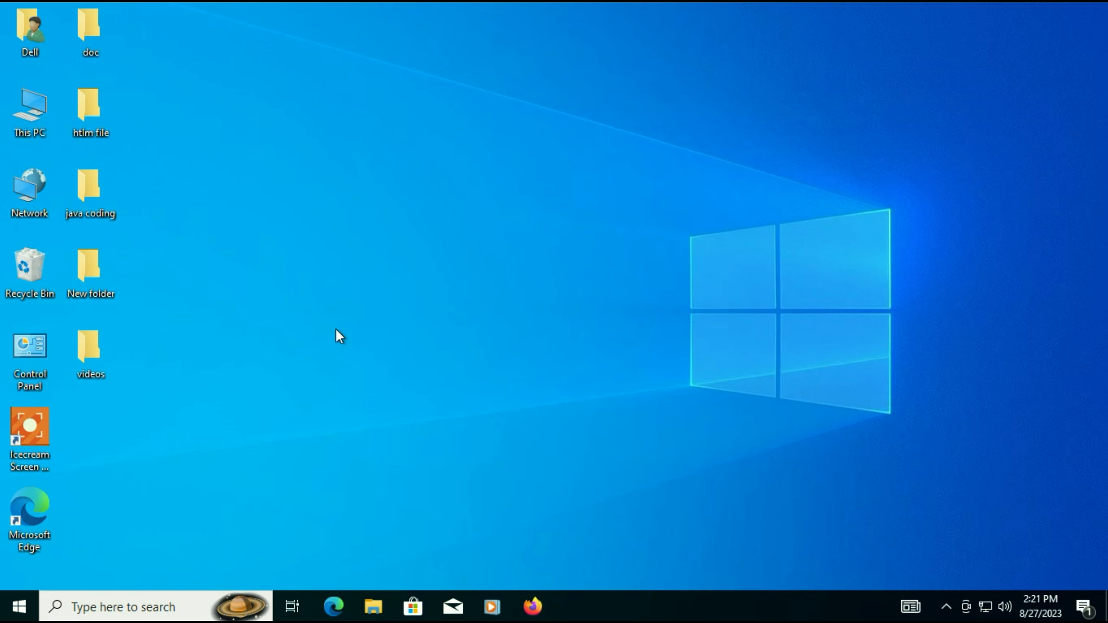
pyautogui.moveTo(105, 569)
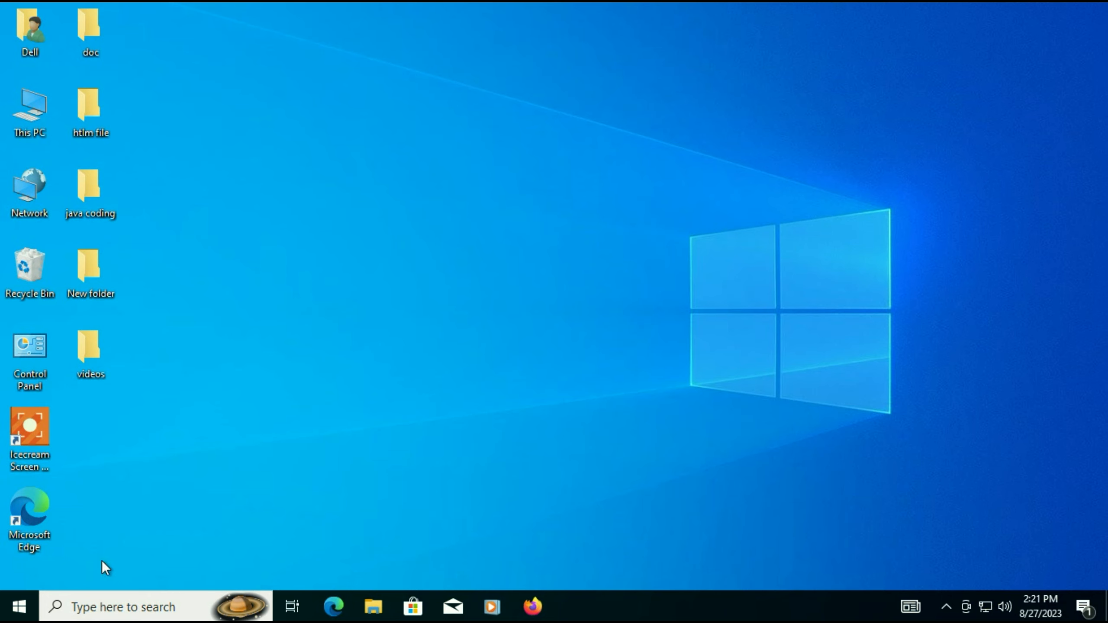
pyautogui.moveTo(106, 605)
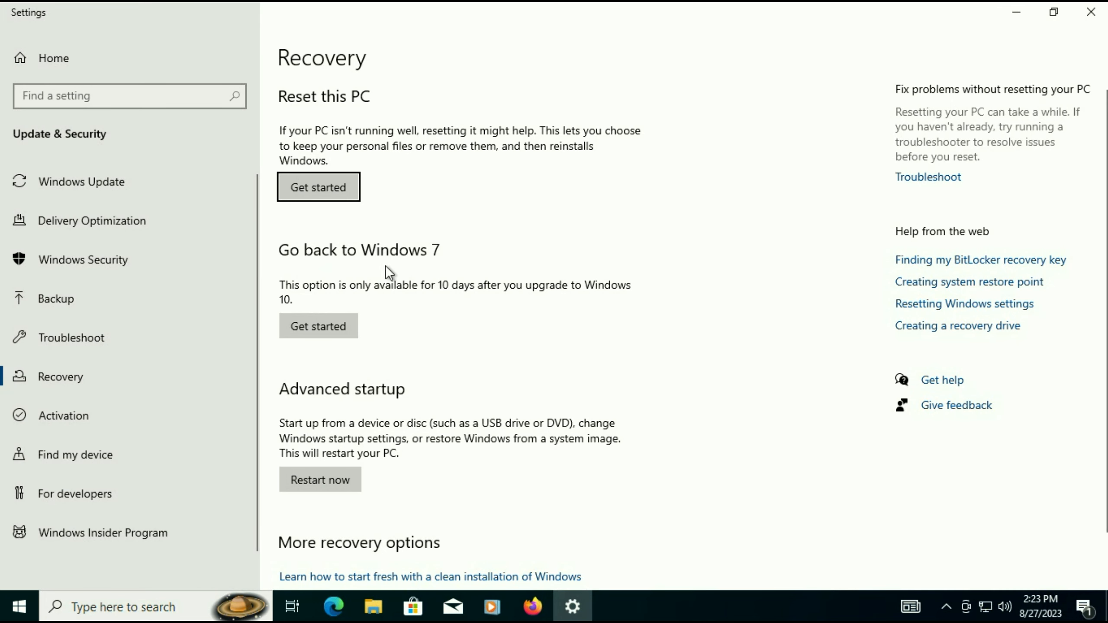
pyautogui.moveTo(346, 293)
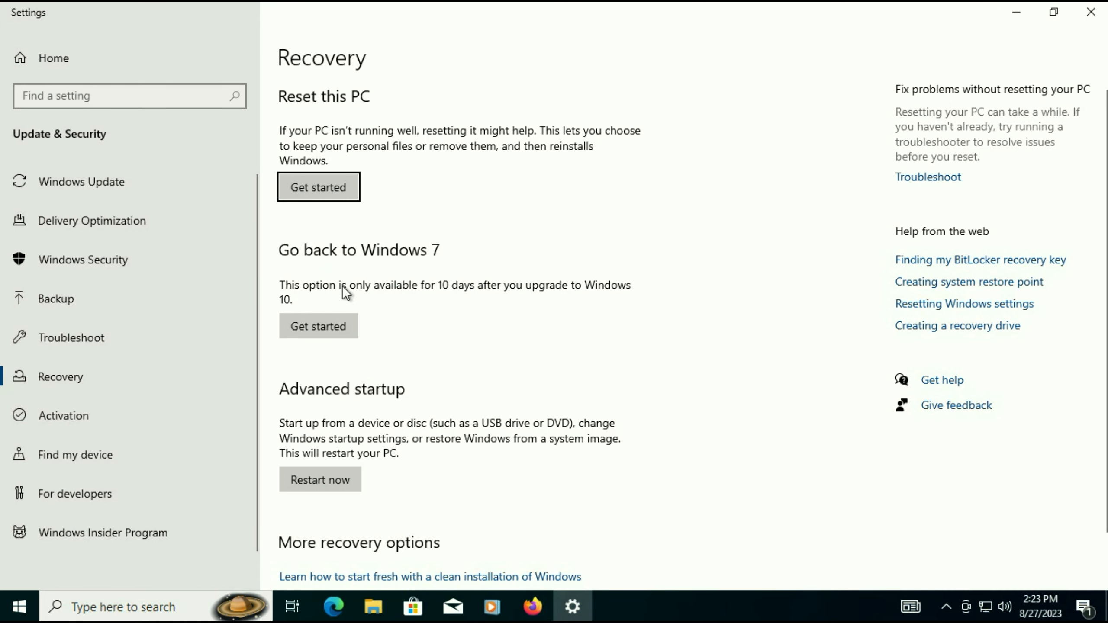
pyautogui.moveTo(494, 297)
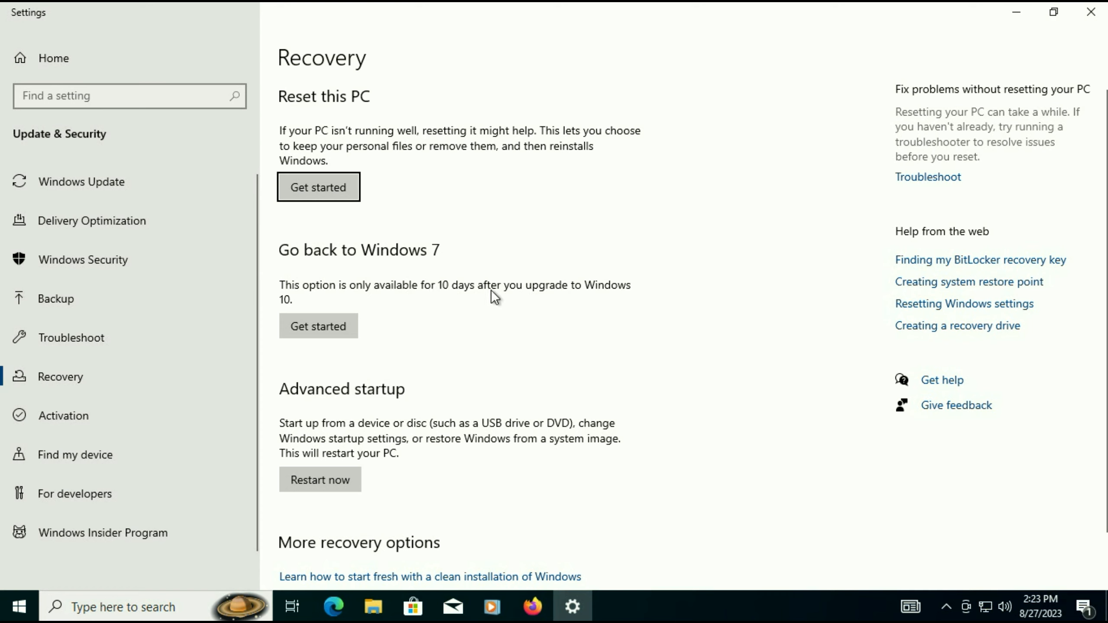
pyautogui.moveTo(612, 299)
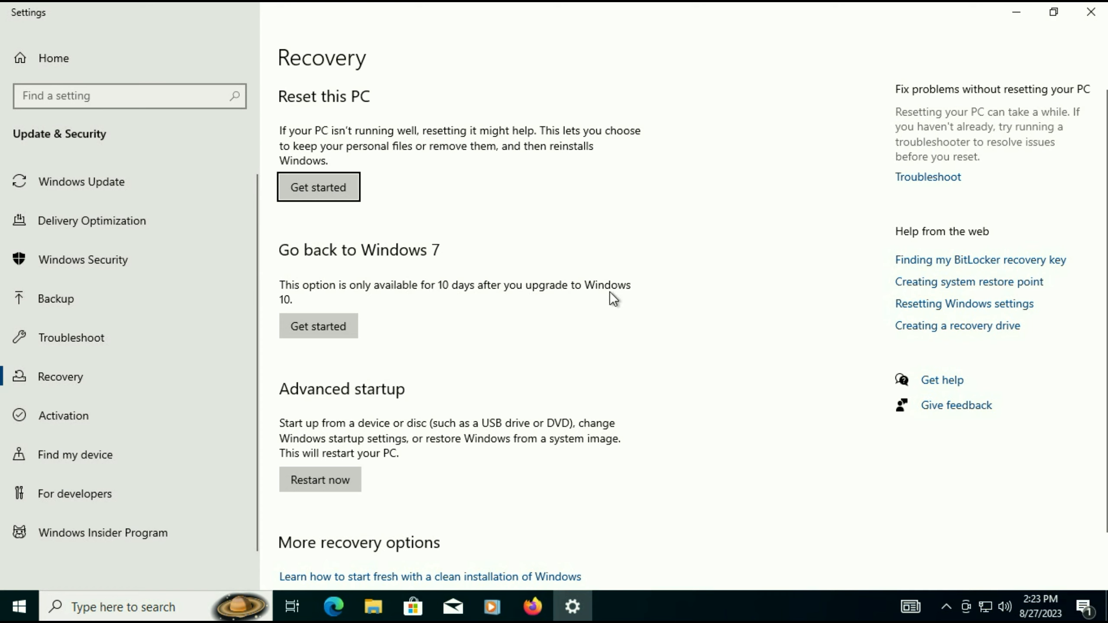
pyautogui.moveTo(611, 304)
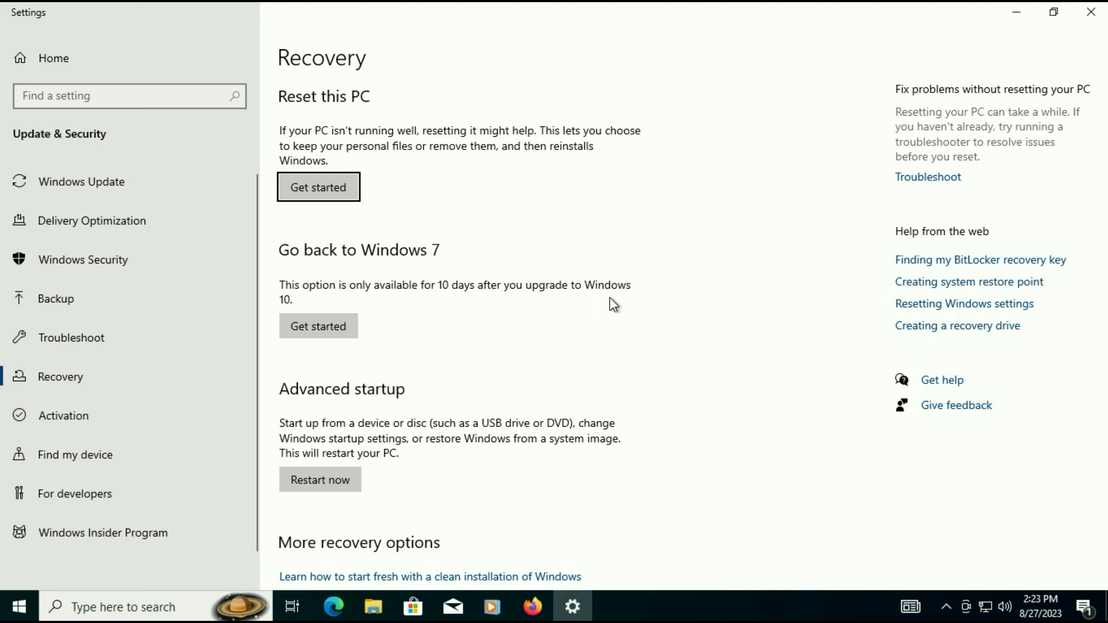
pyautogui.moveTo(392, 270)
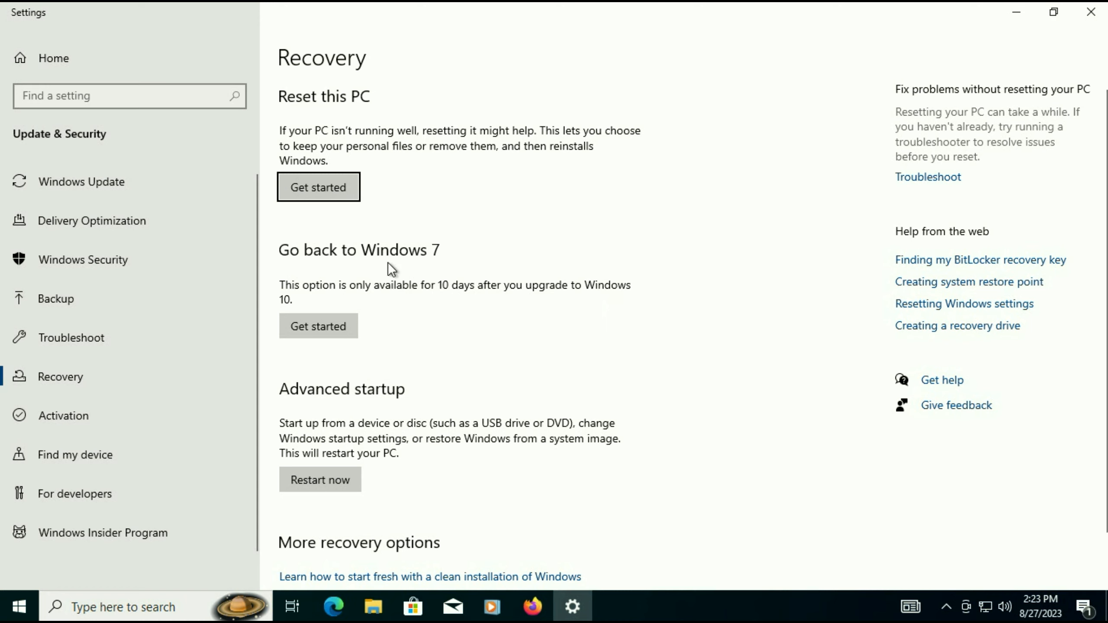
pyautogui.moveTo(463, 298)
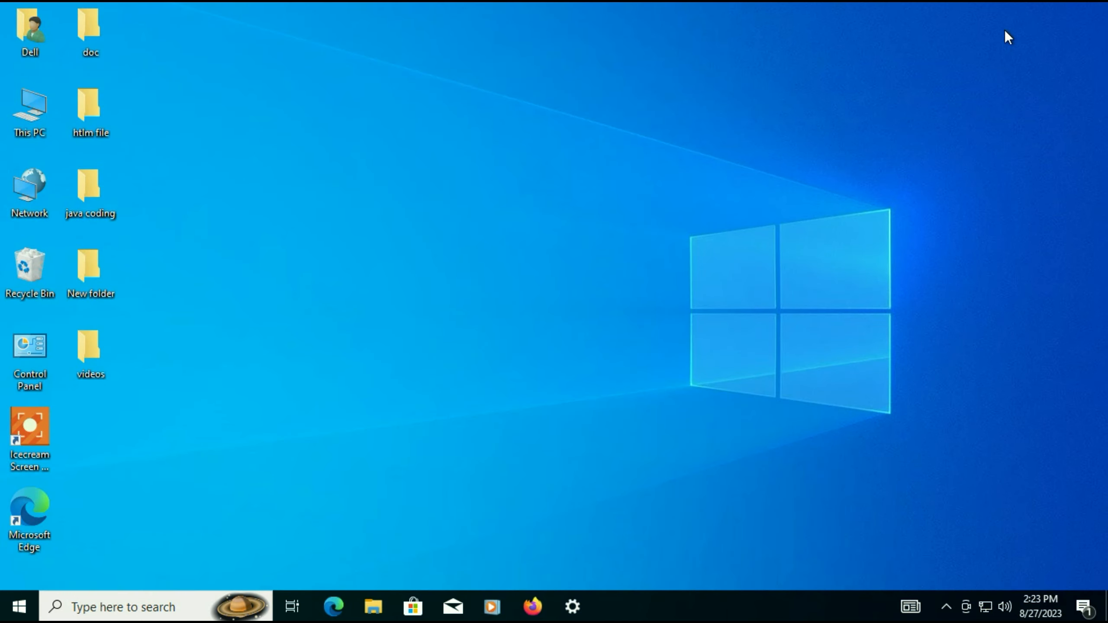
pyautogui.moveTo(103, 99)
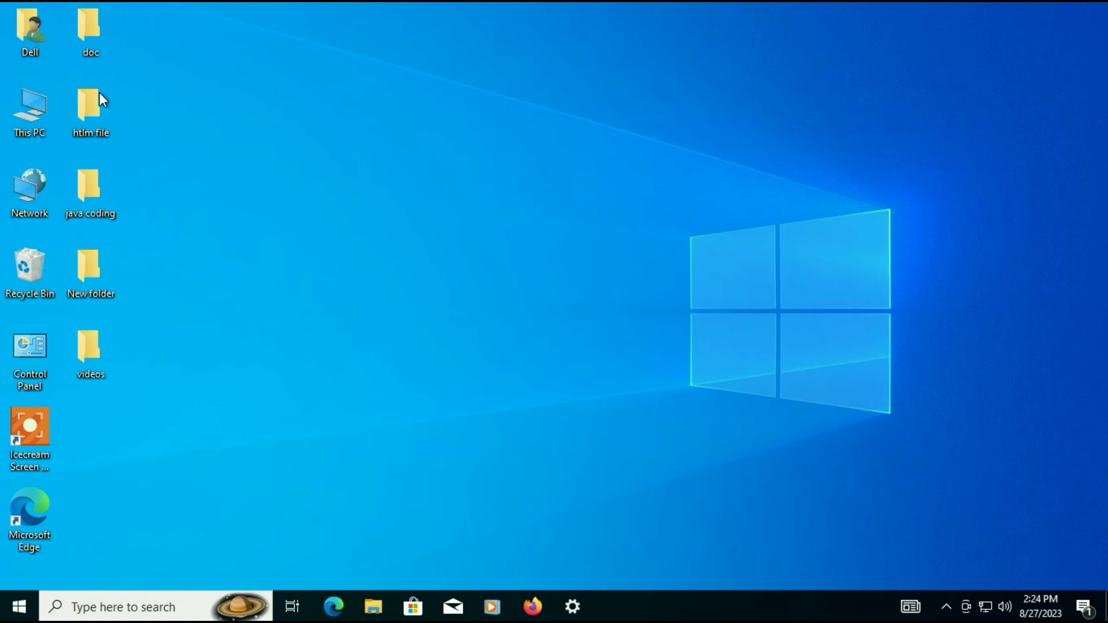
# - View the New Volume (E:) contents from This PC, then go back to the drives list
pyautogui.click(30, 109)
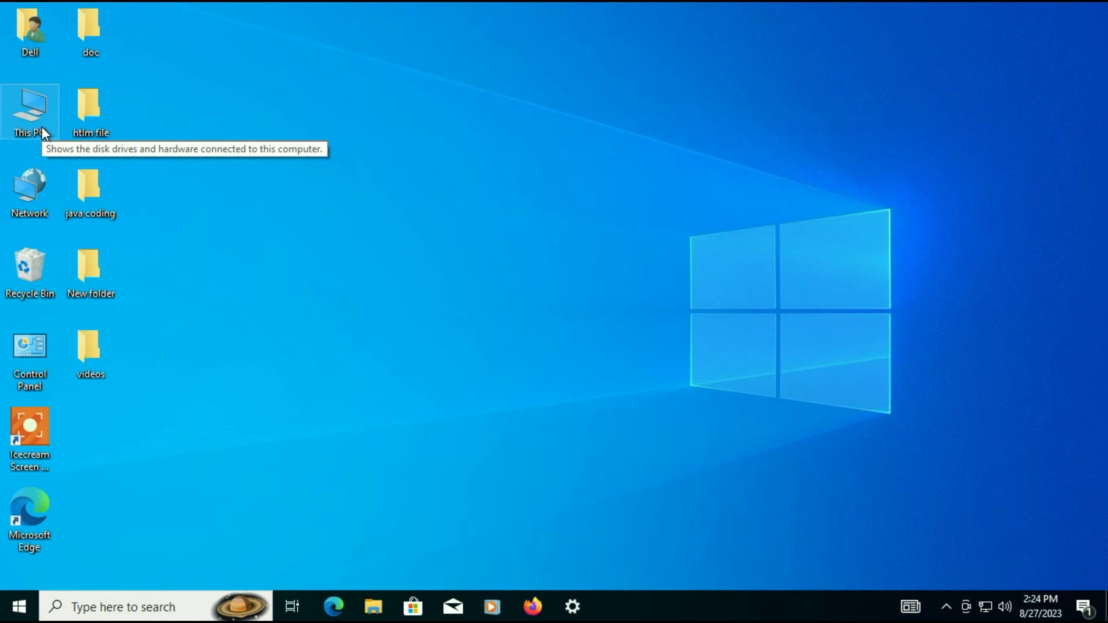
pyautogui.doubleClick(29, 105)
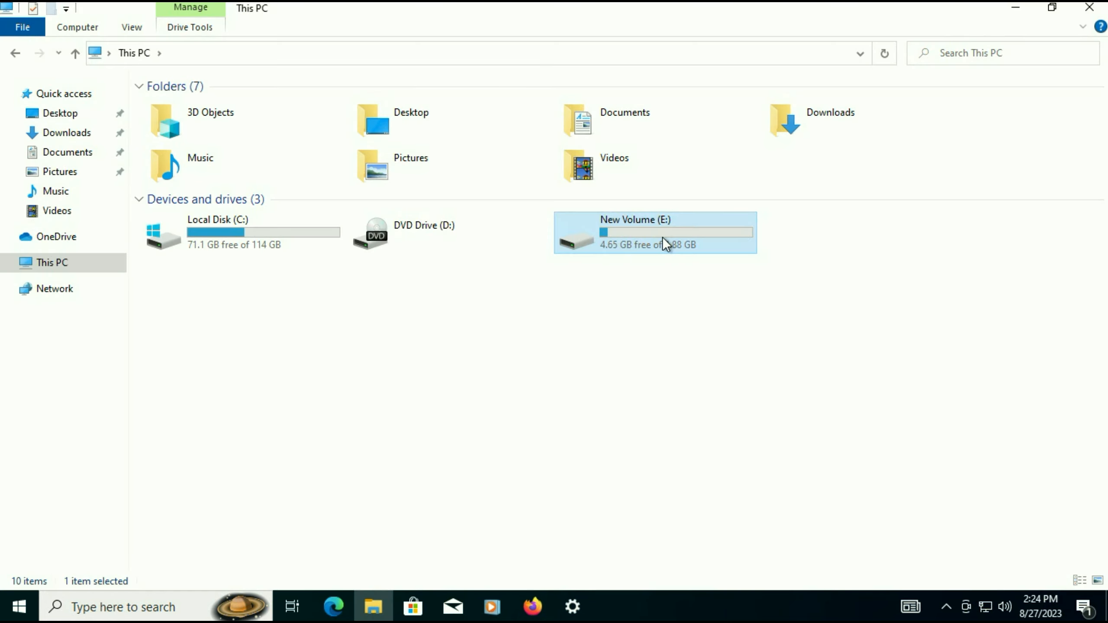
pyautogui.doubleClick(653, 233)
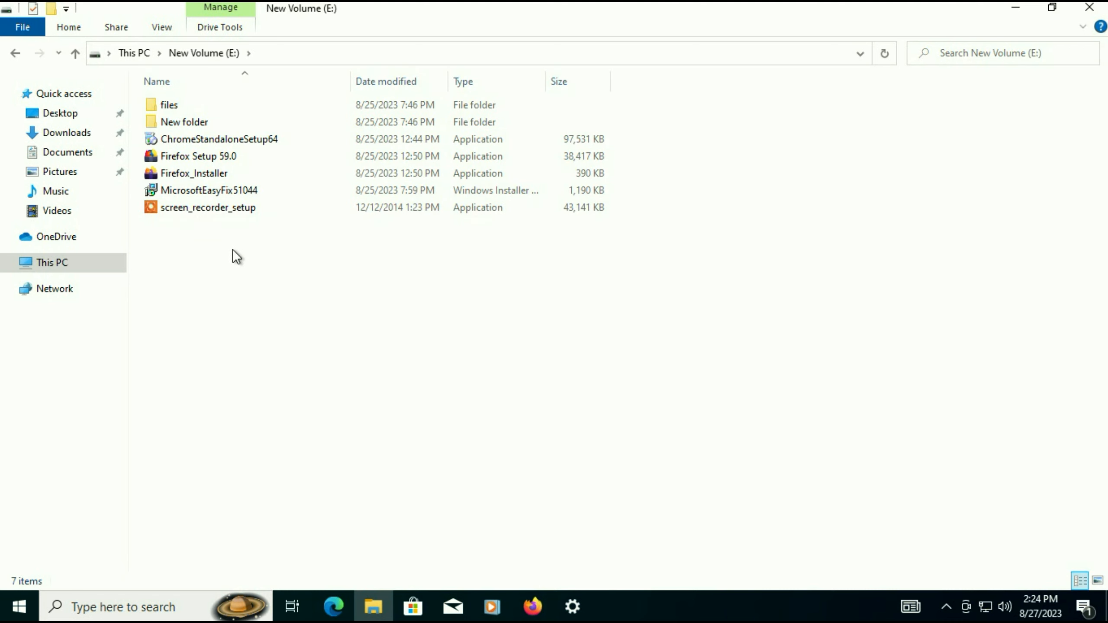
pyautogui.click(76, 53)
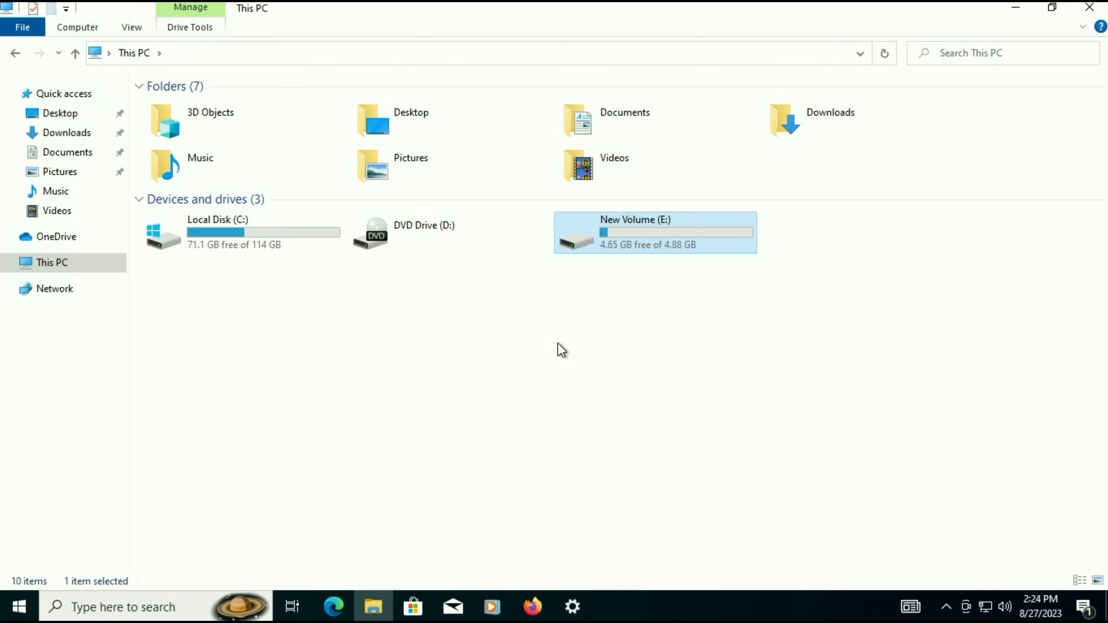
pyautogui.moveTo(1059, 241)
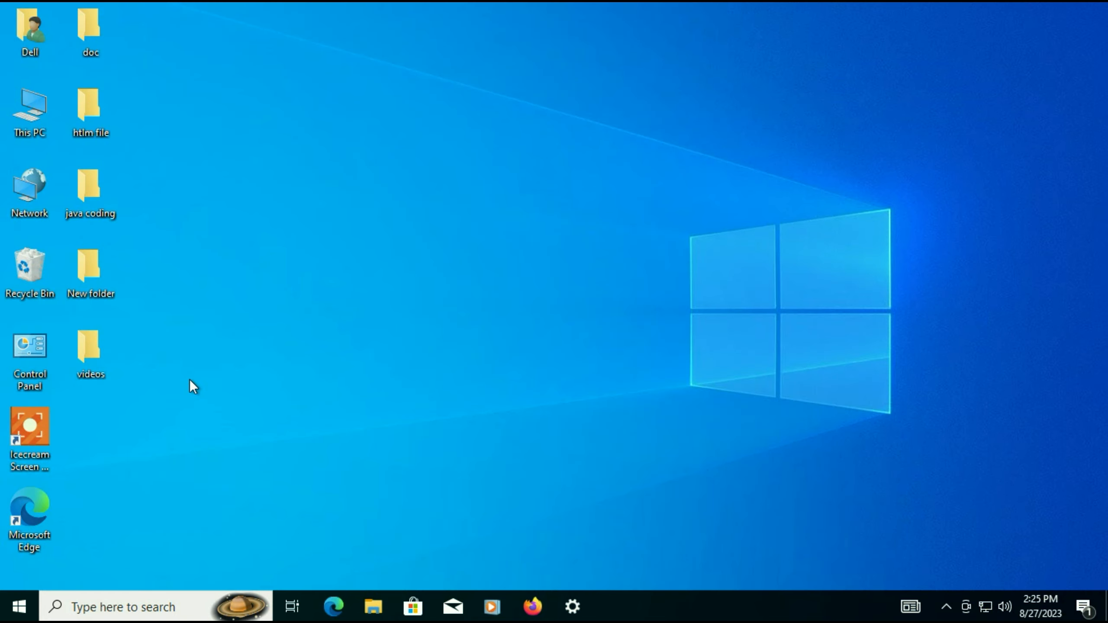
# - Review the installed-programs list in Control Panel and close it back to the desktop
pyautogui.click(29, 356)
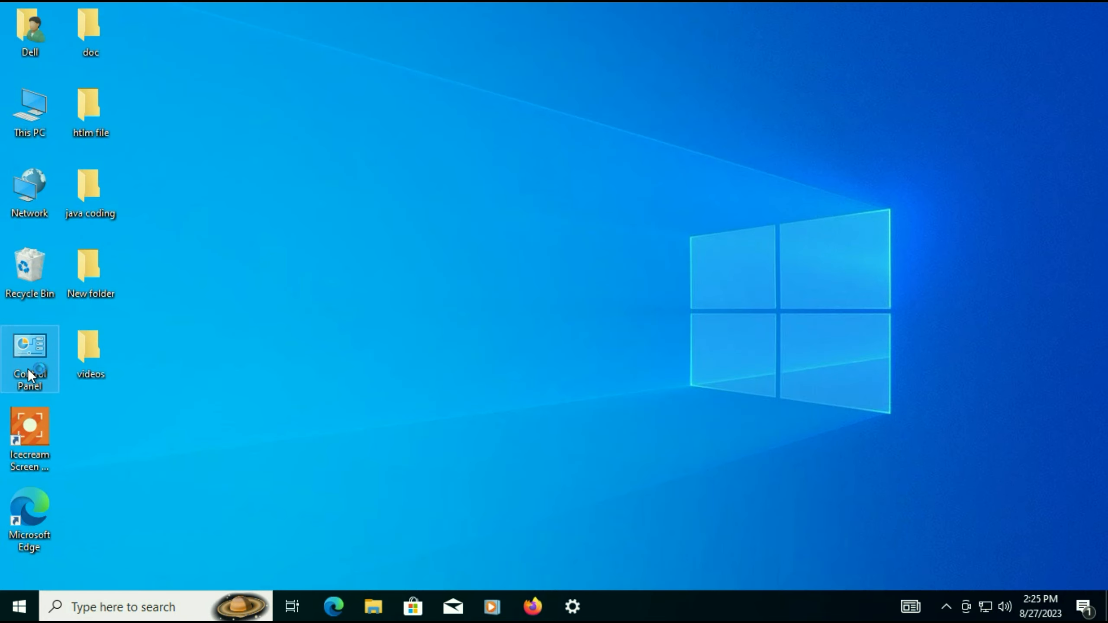
pyautogui.doubleClick(29, 346)
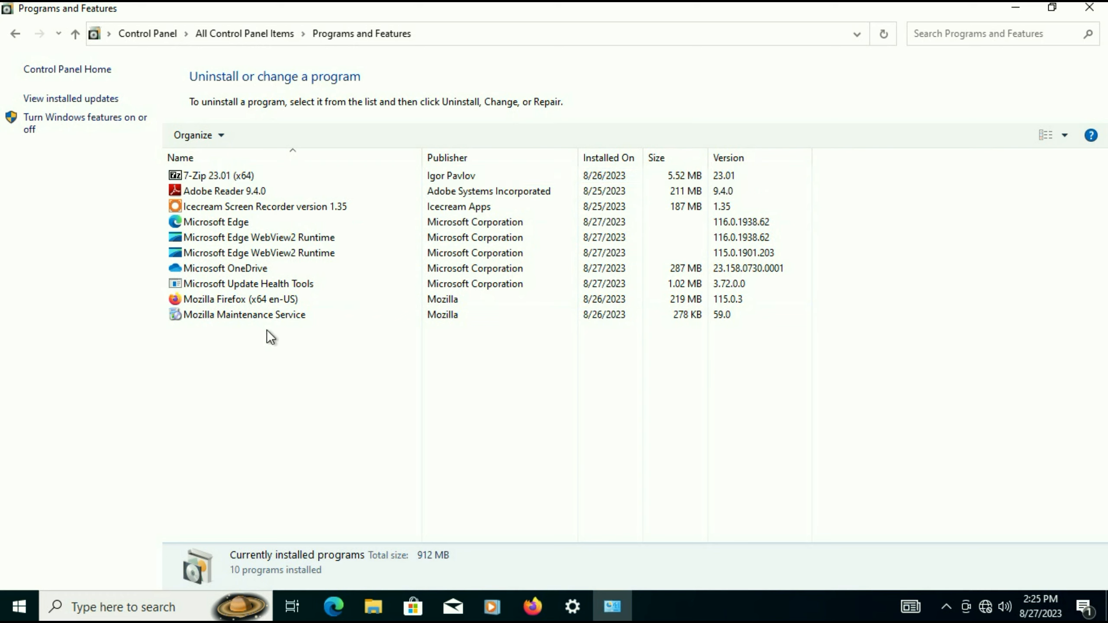
pyautogui.moveTo(656, 355)
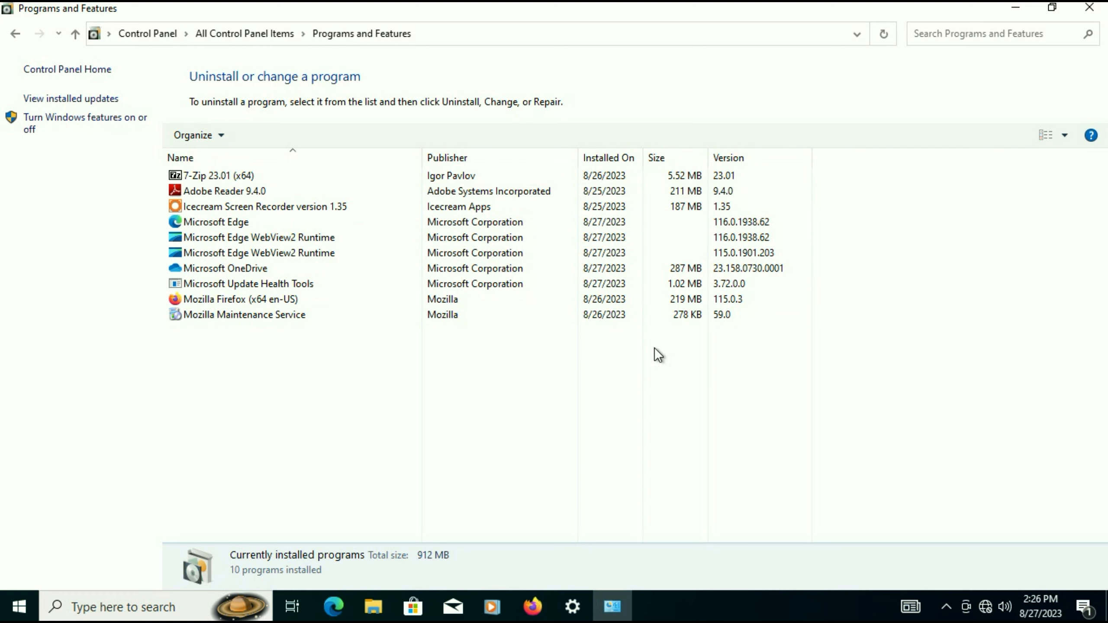
pyautogui.click(1088, 8)
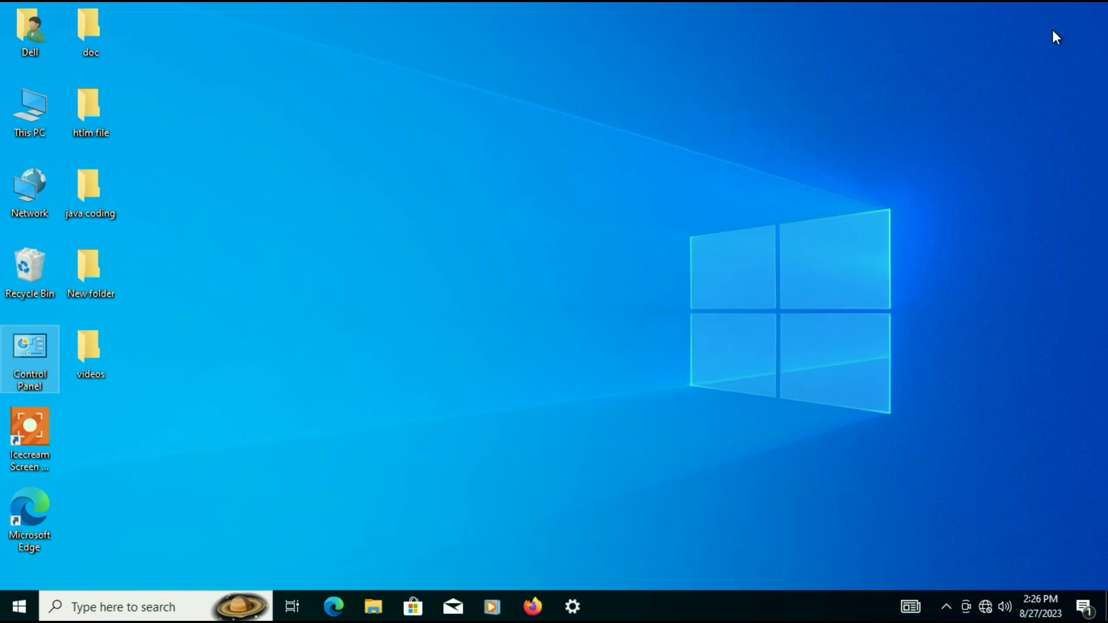
pyautogui.moveTo(572, 606)
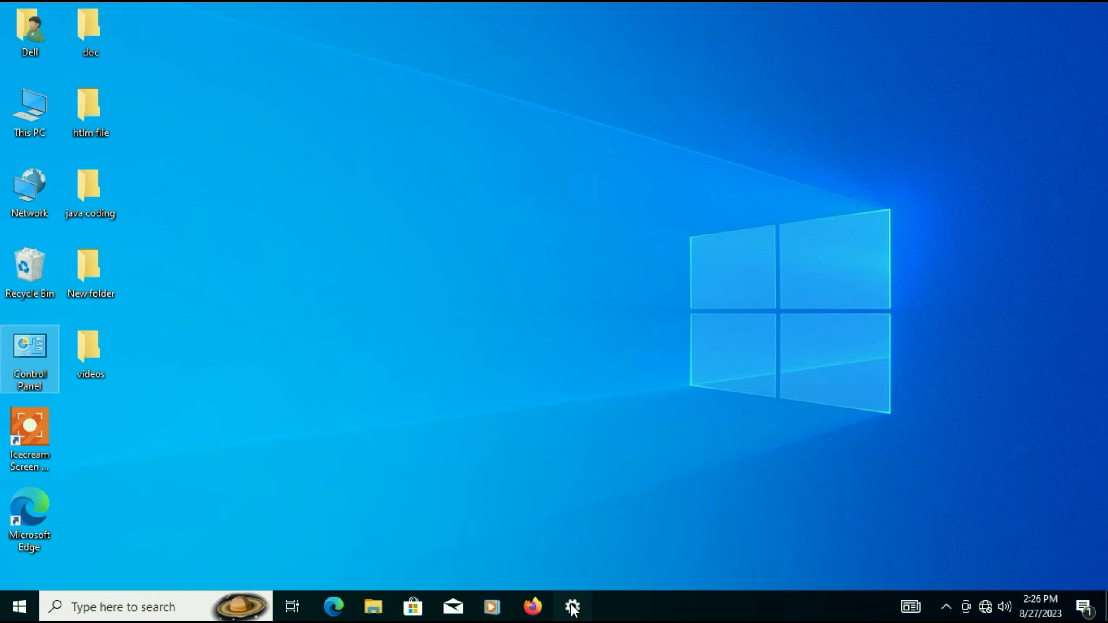
# - Start the Go back to Windows 7 recovery, skipping the update check
pyautogui.click(572, 605)
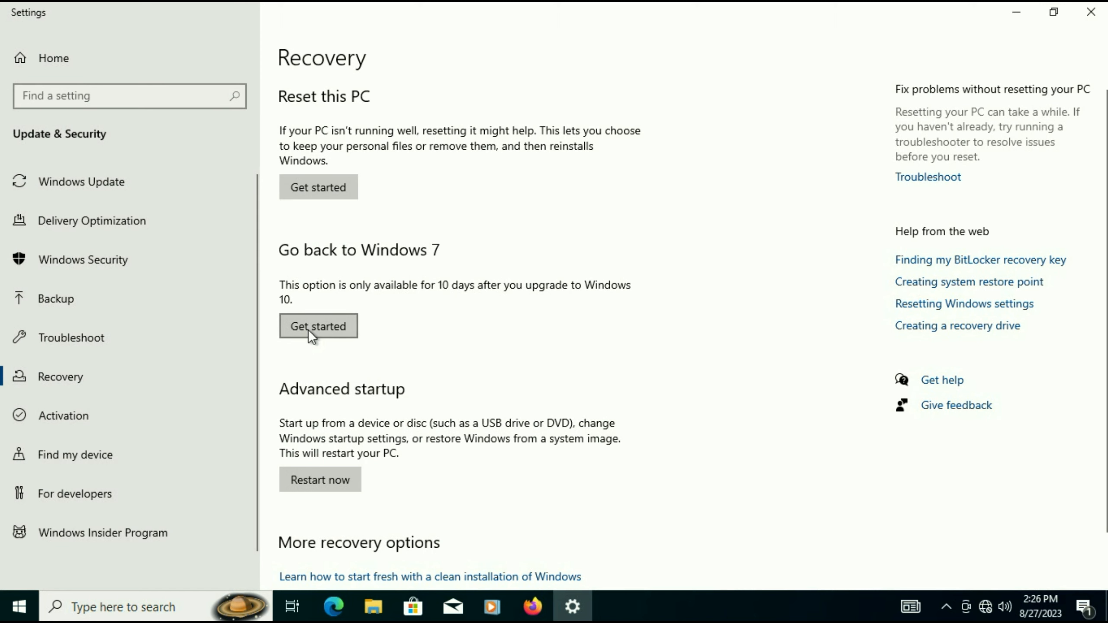
pyautogui.click(318, 326)
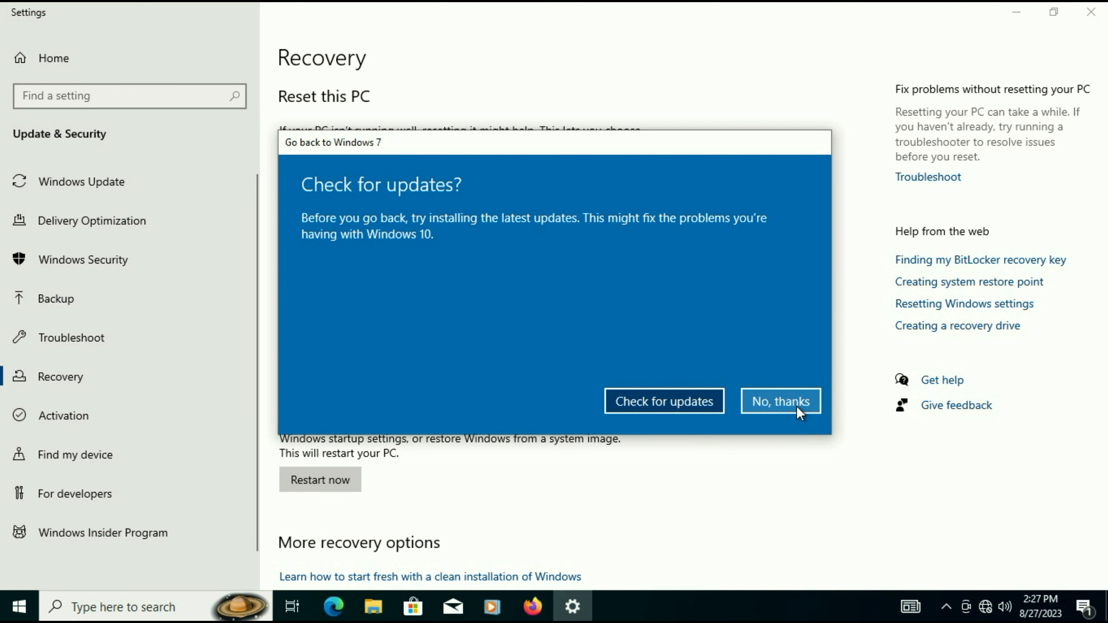
pyautogui.click(779, 400)
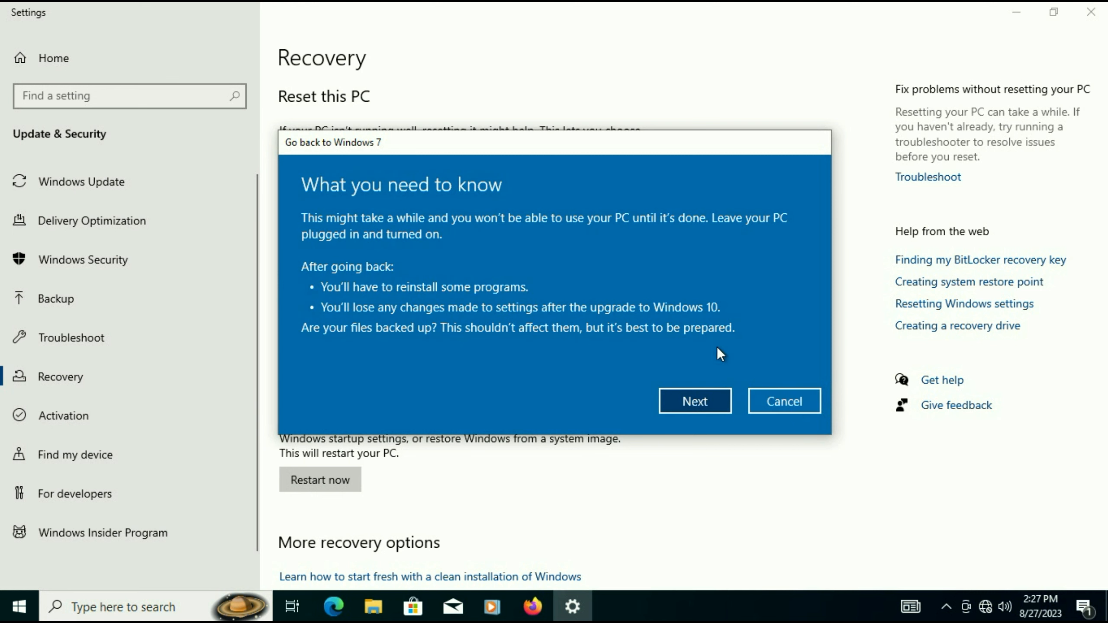
# - Continue past the warnings and confirm the rollback to Windows 7
pyautogui.click(694, 401)
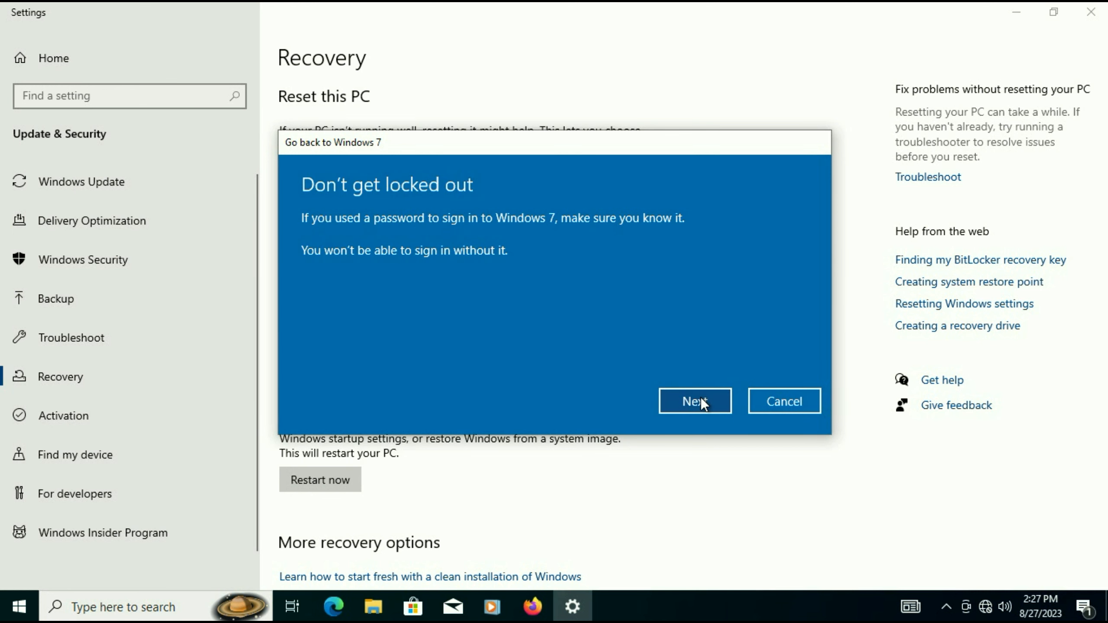
pyautogui.click(694, 400)
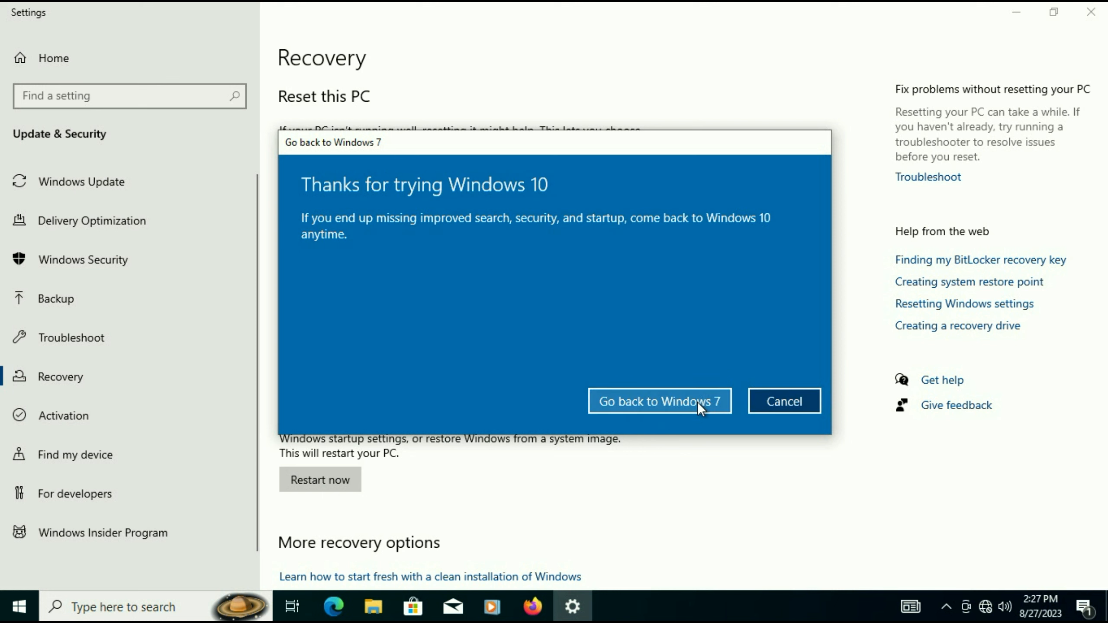
pyautogui.click(658, 402)
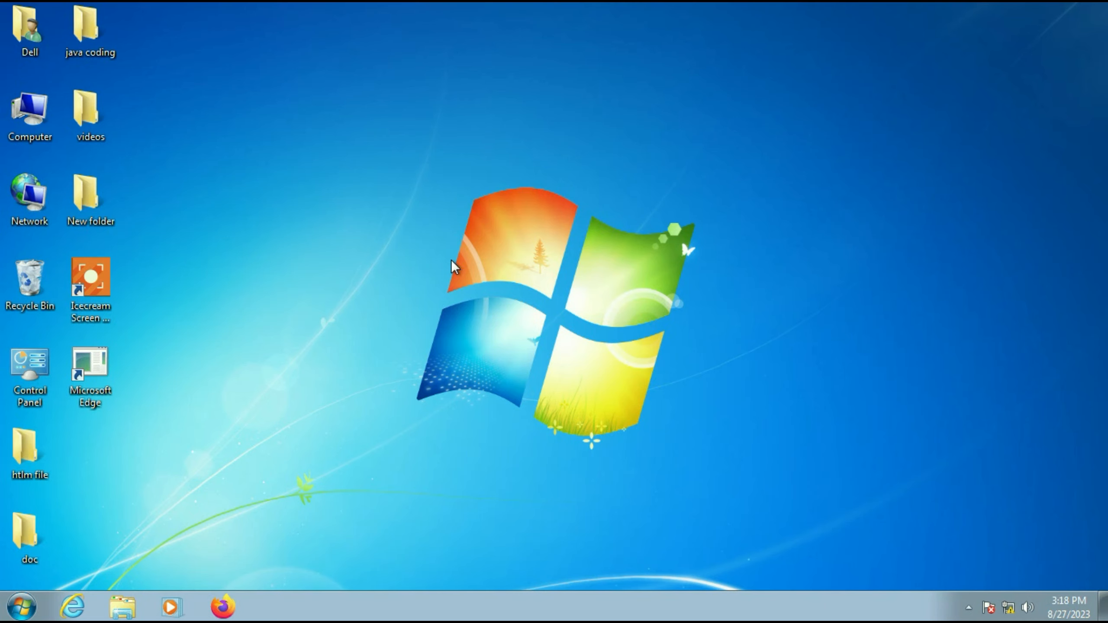
pyautogui.moveTo(214, 112)
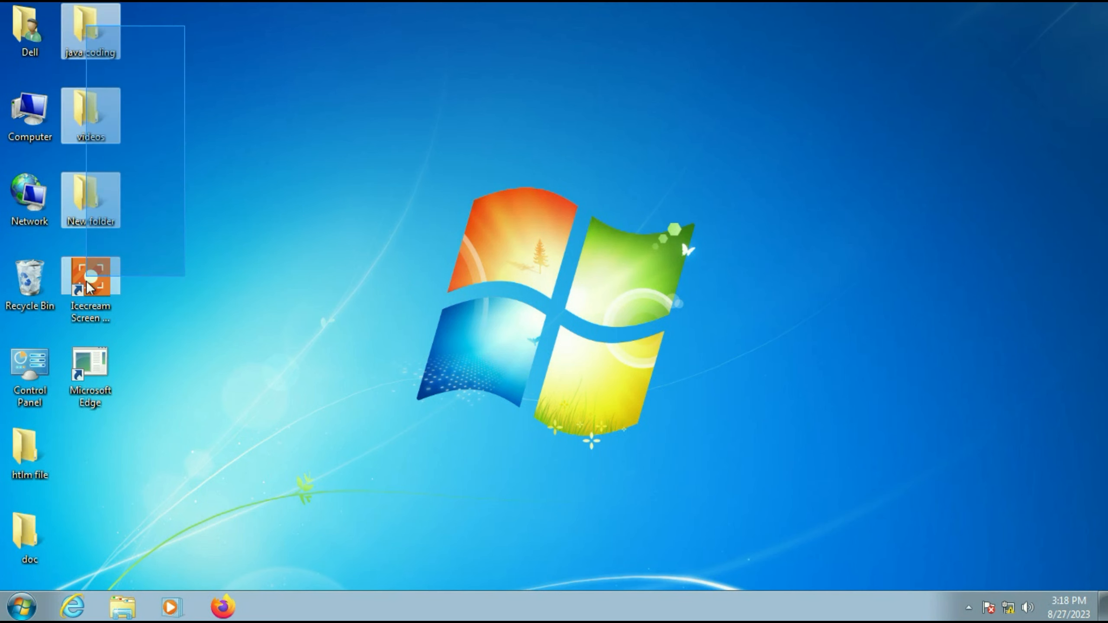
# - View the E: volume's folders and installers from Computer, then close the window
pyautogui.click(124, 456)
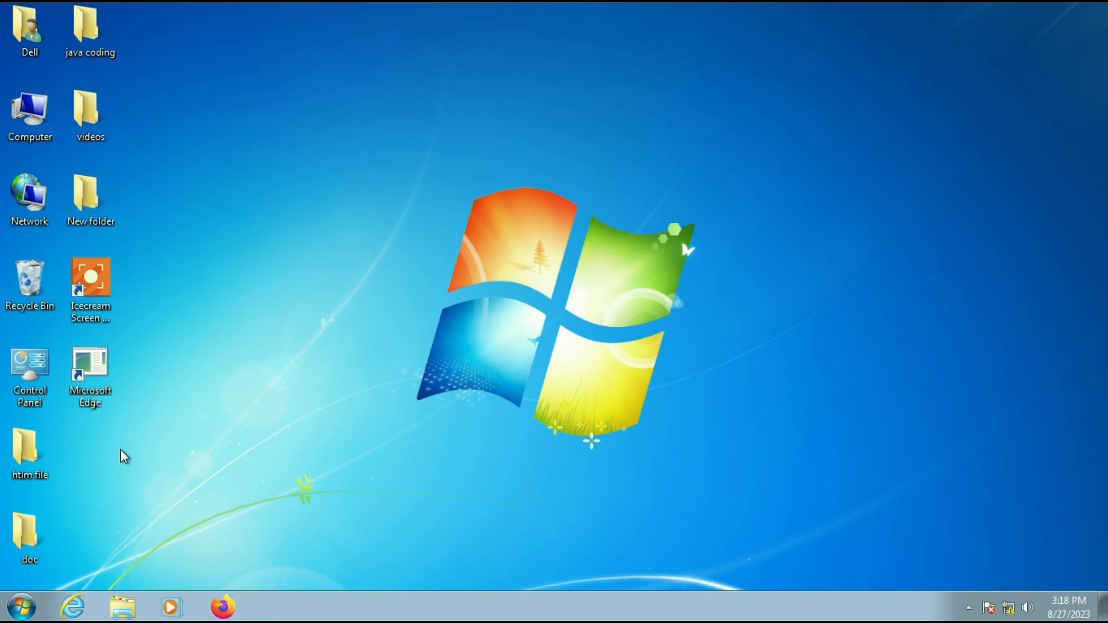
pyautogui.doubleClick(29, 110)
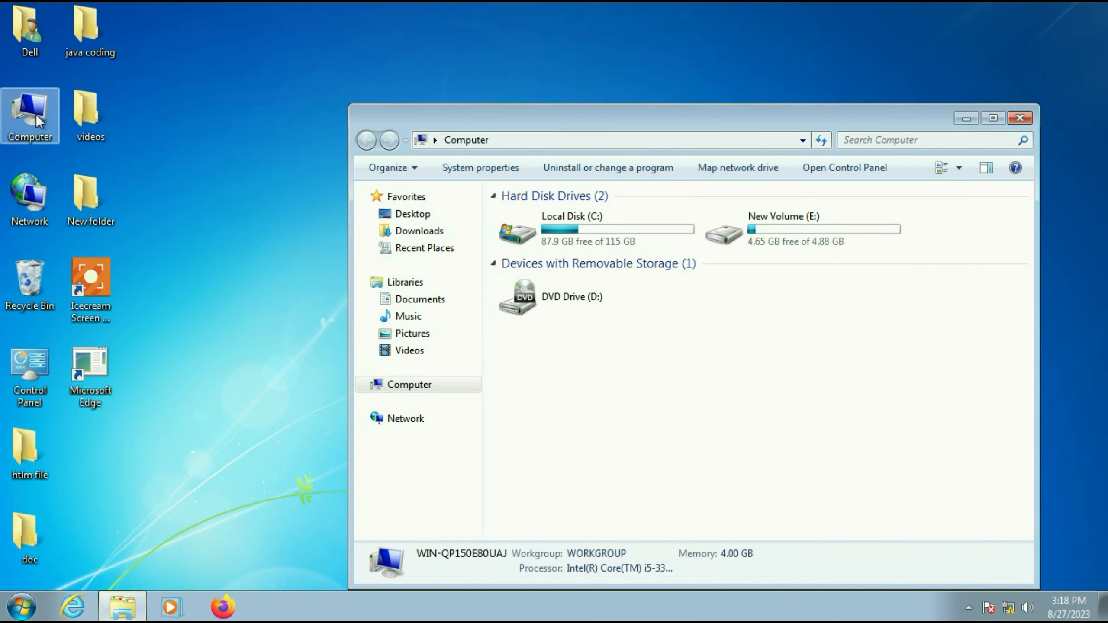
pyautogui.click(992, 117)
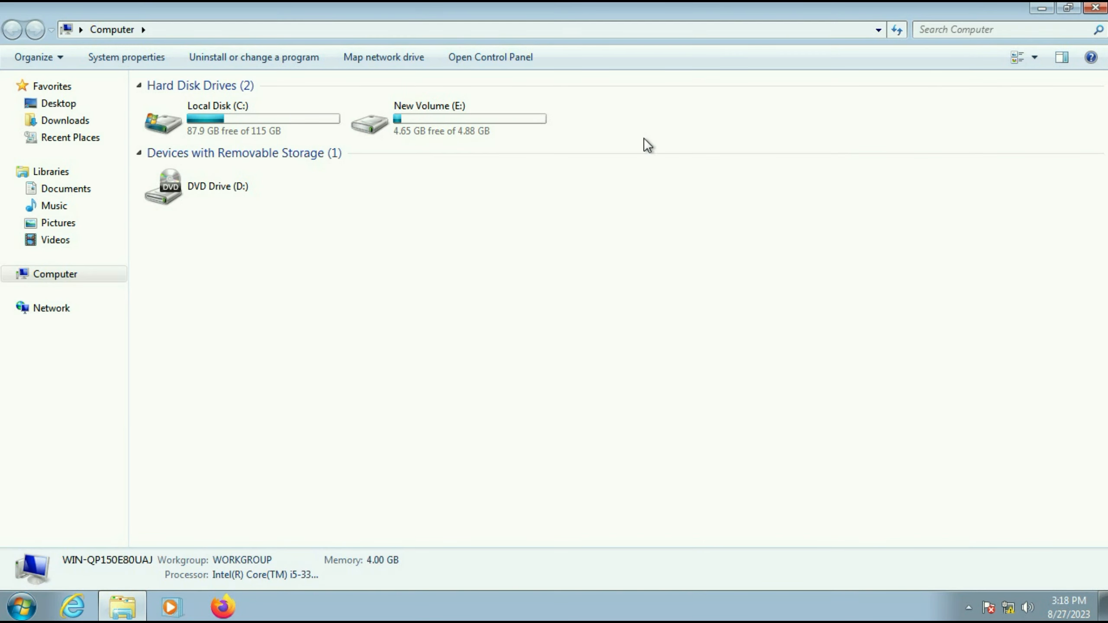
pyautogui.doubleClick(427, 118)
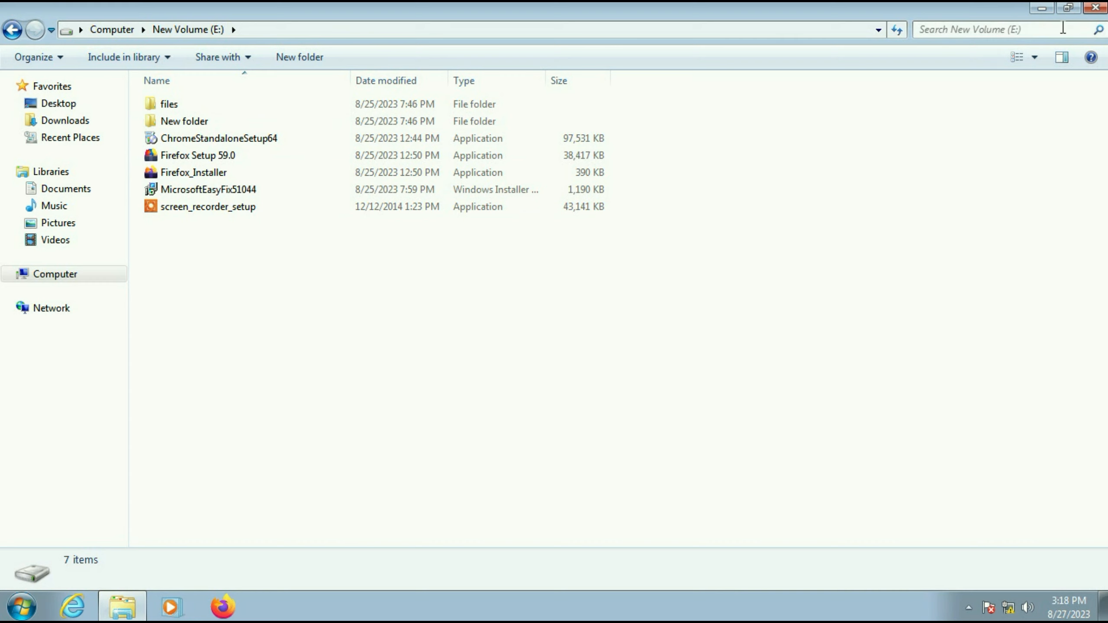
pyautogui.click(1056, 8)
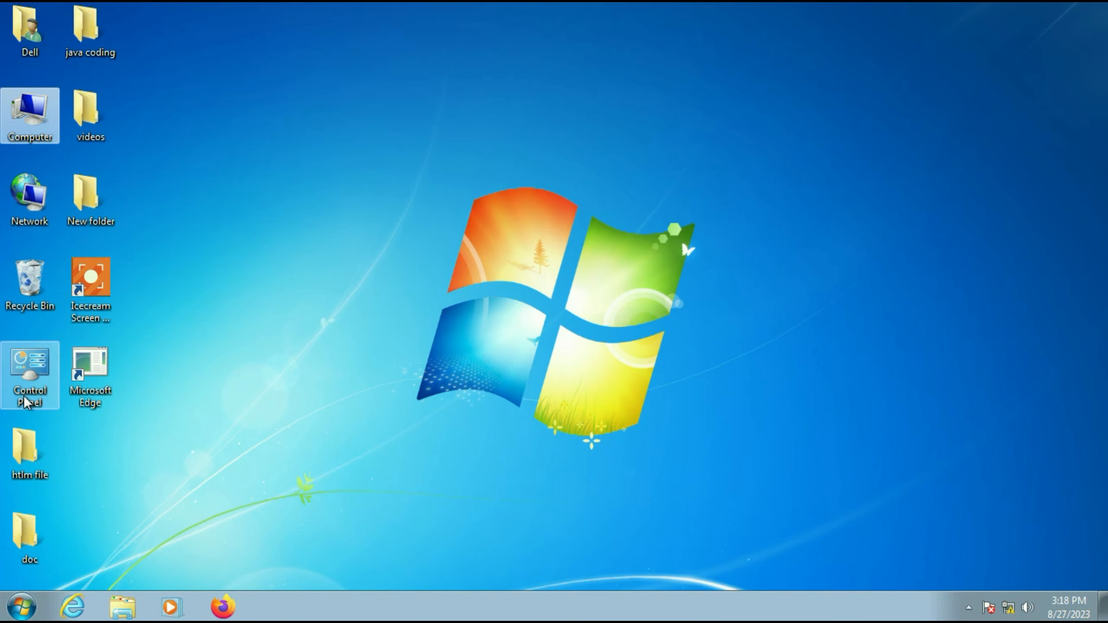
# - Show Programs and Features listing 7-Zip, Adobe Reader and Mozilla Firefox
pyautogui.doubleClick(29, 371)
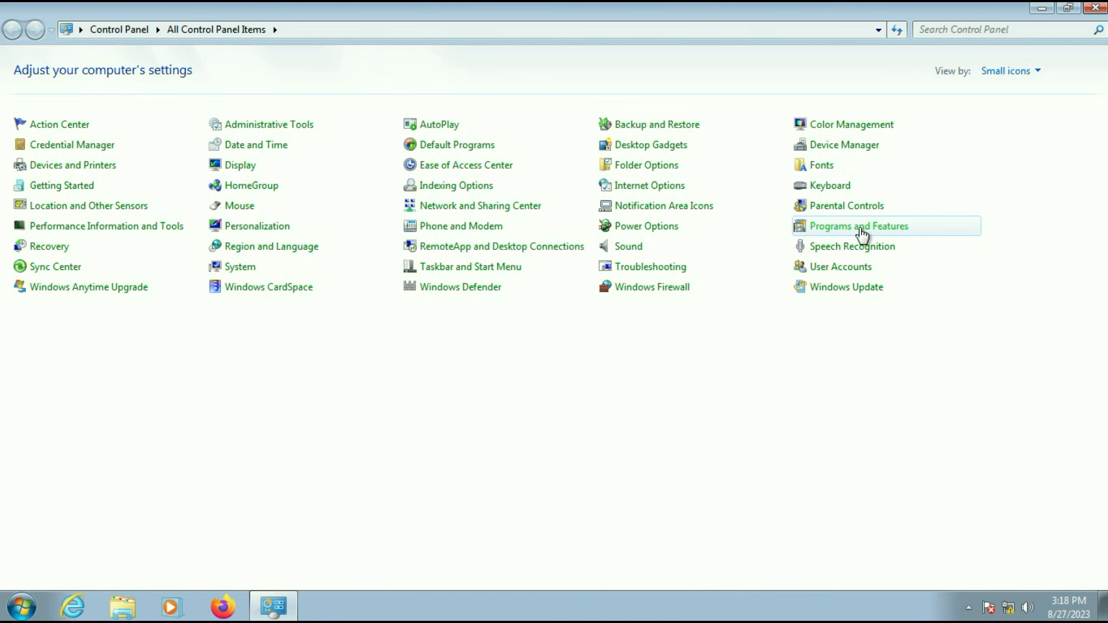
pyautogui.click(858, 225)
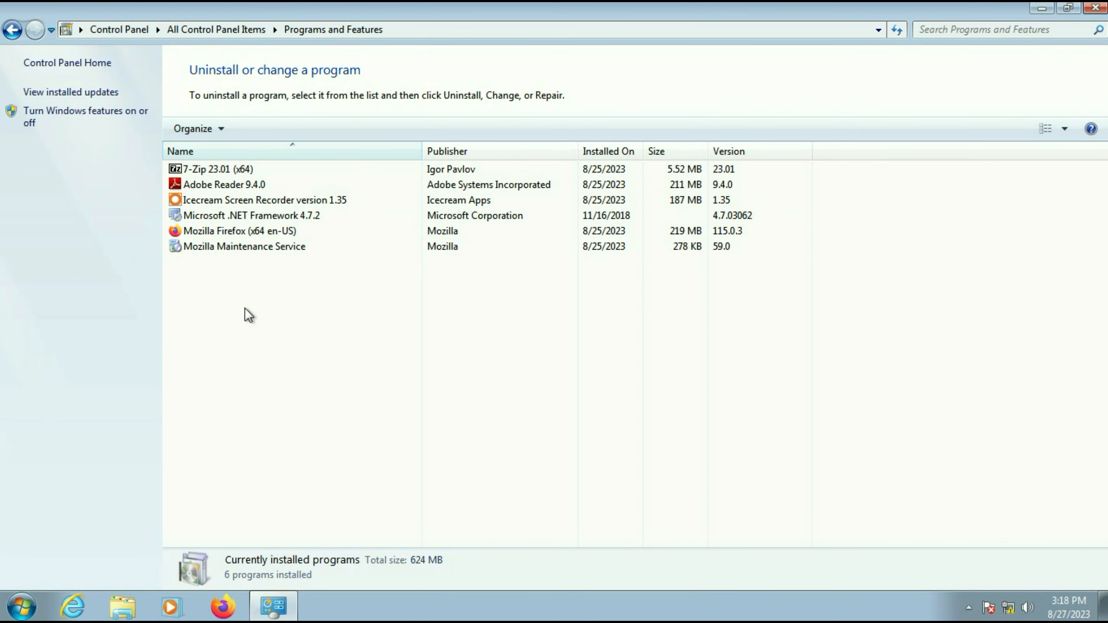
pyautogui.moveTo(1035, 23)
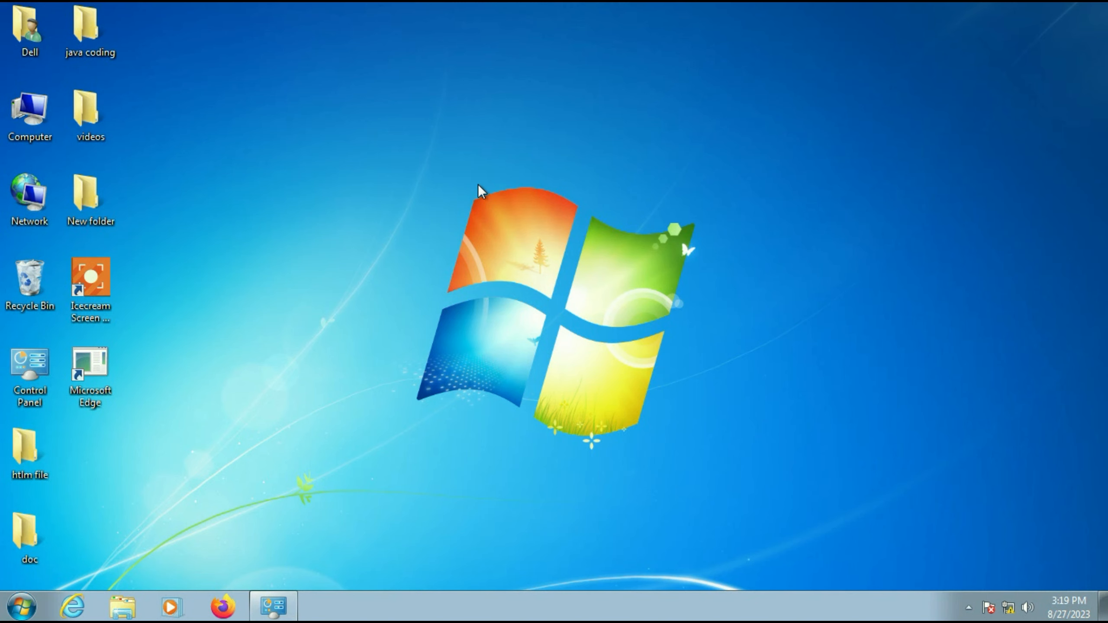
pyautogui.moveTo(885, 351)
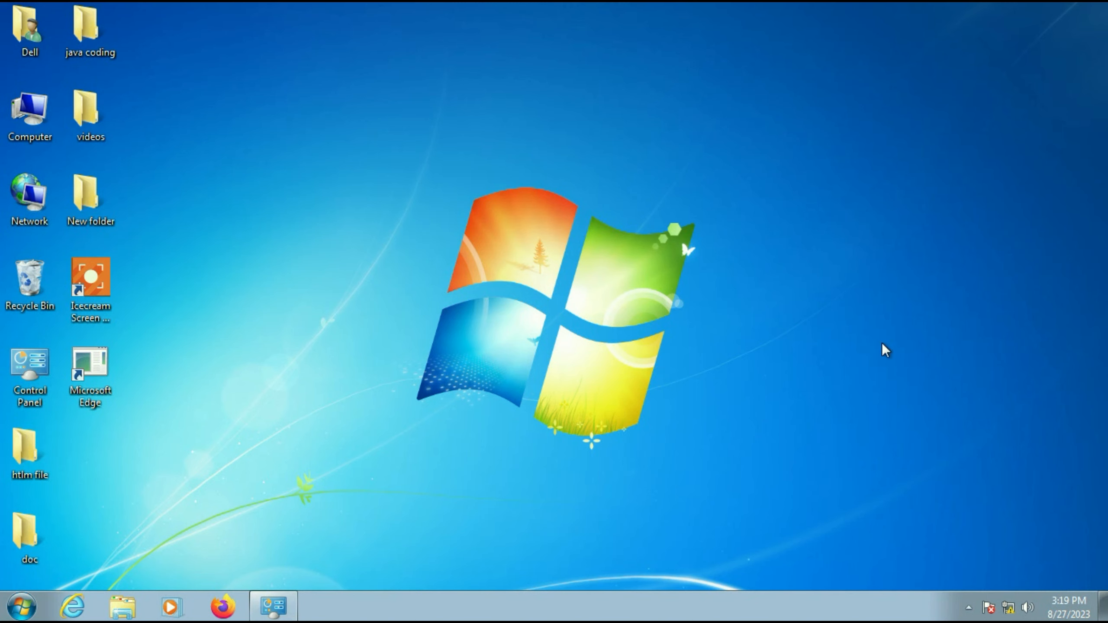